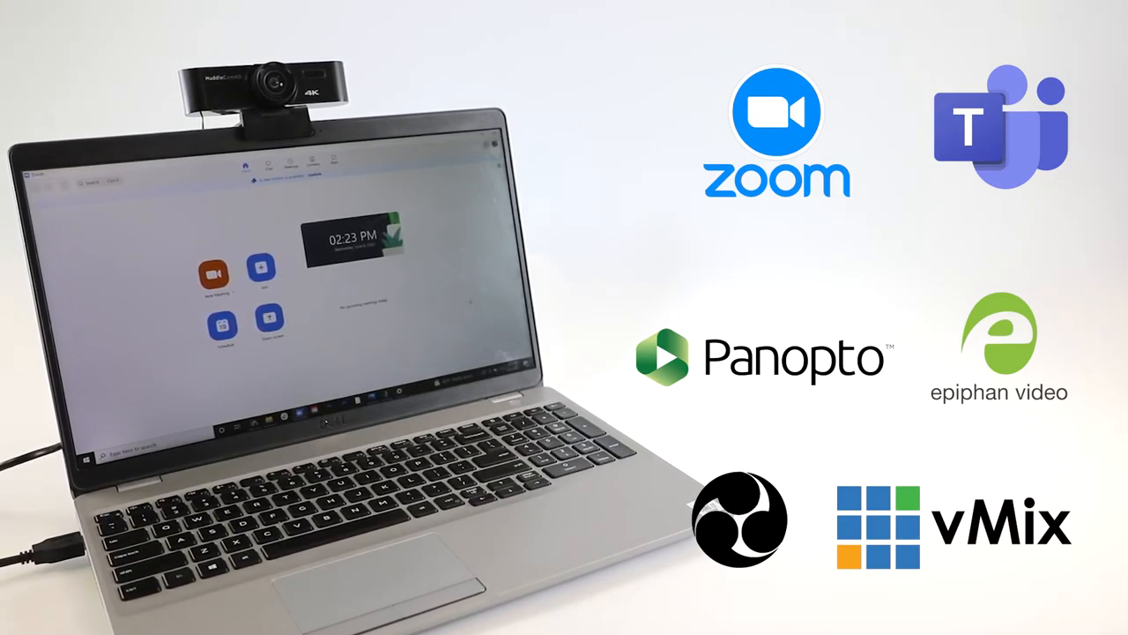
Switch from the finished promo clip to the HuddleCamHD USB Cameras home page
left_click(577, 84)
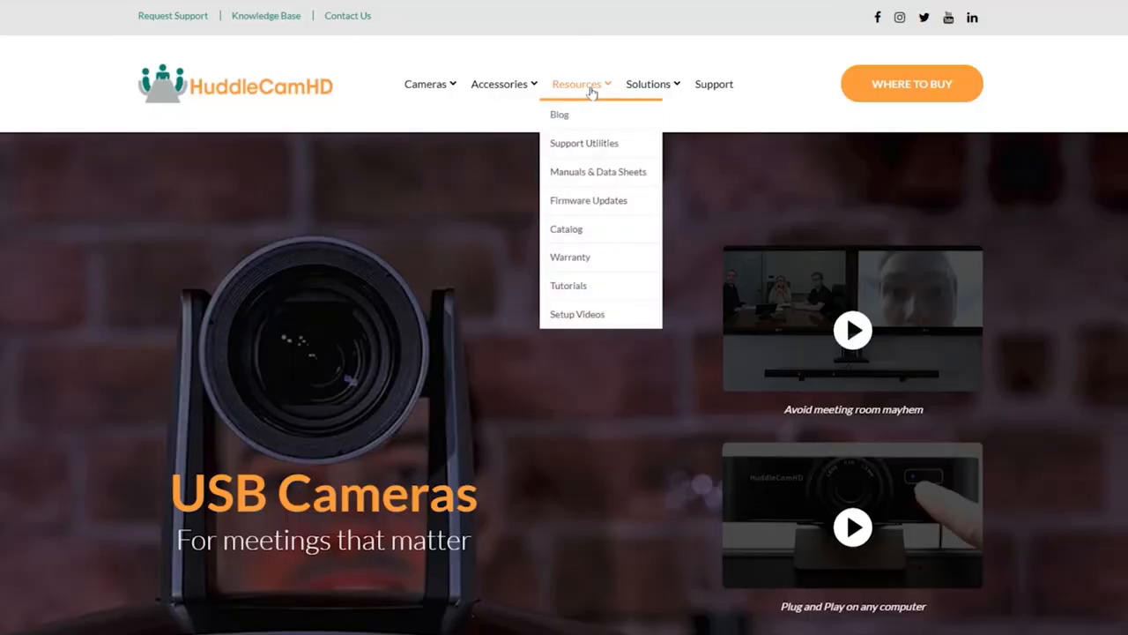
mouse_move(608, 172)
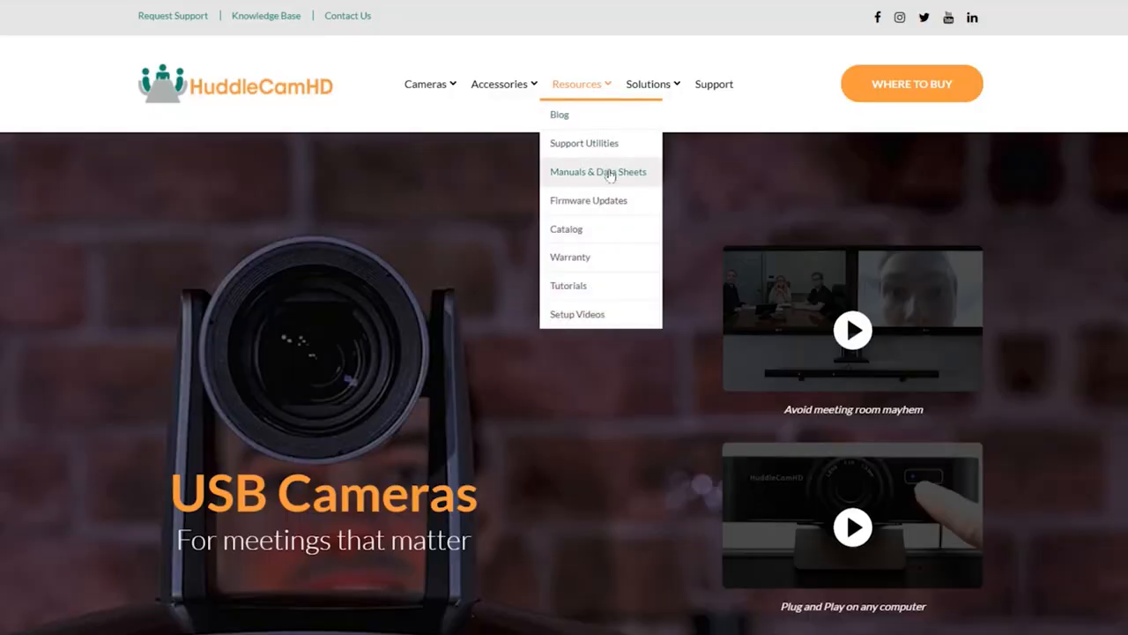
Browse the Manuals & Data Sheets SKU tables, then open the Knowledge Base
left_click(598, 171)
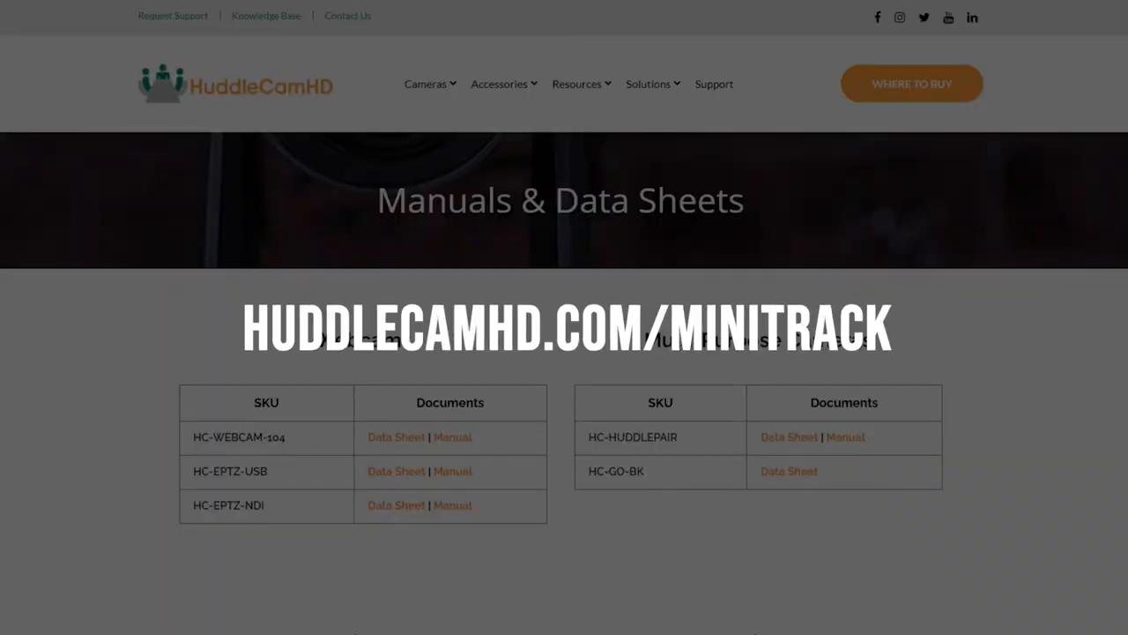
scroll("down", 3)
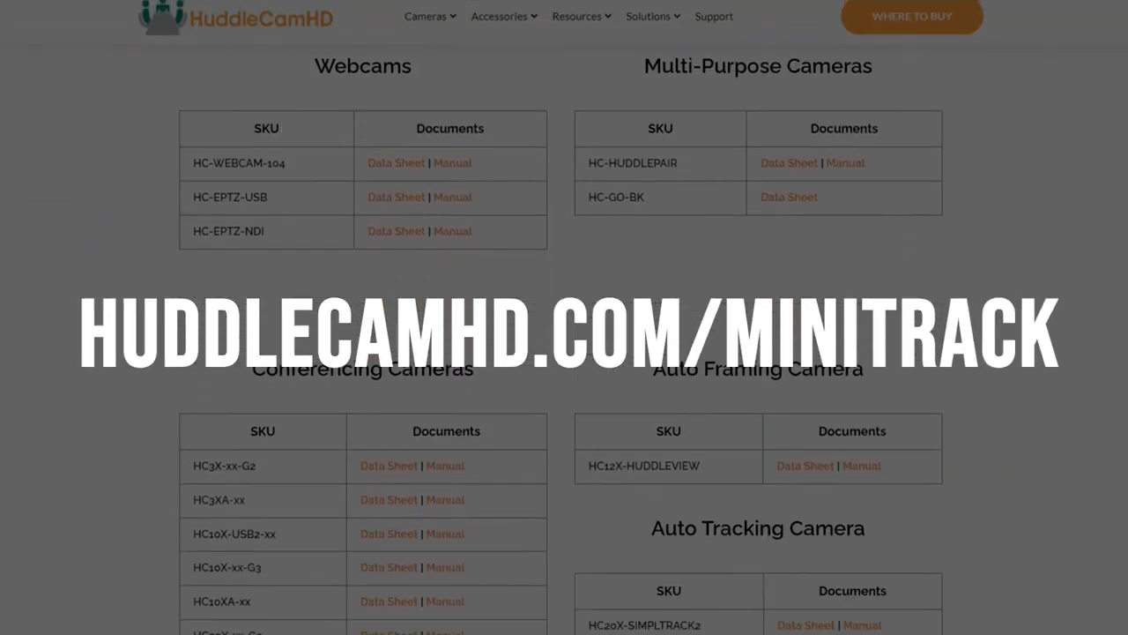
scroll("down", 3)
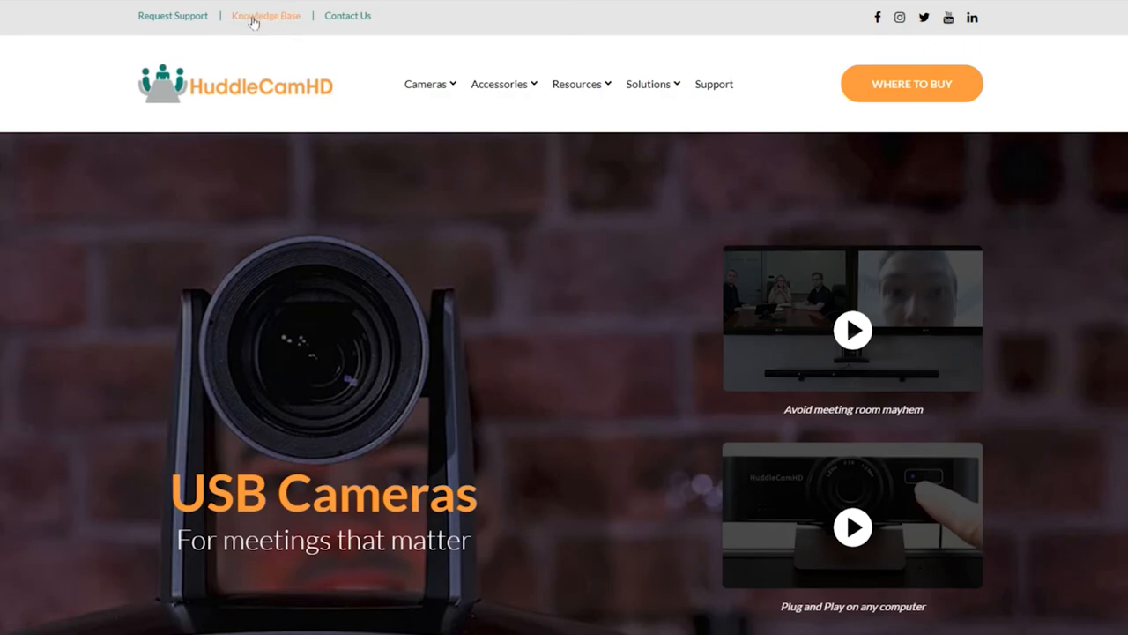
left_click(265, 15)
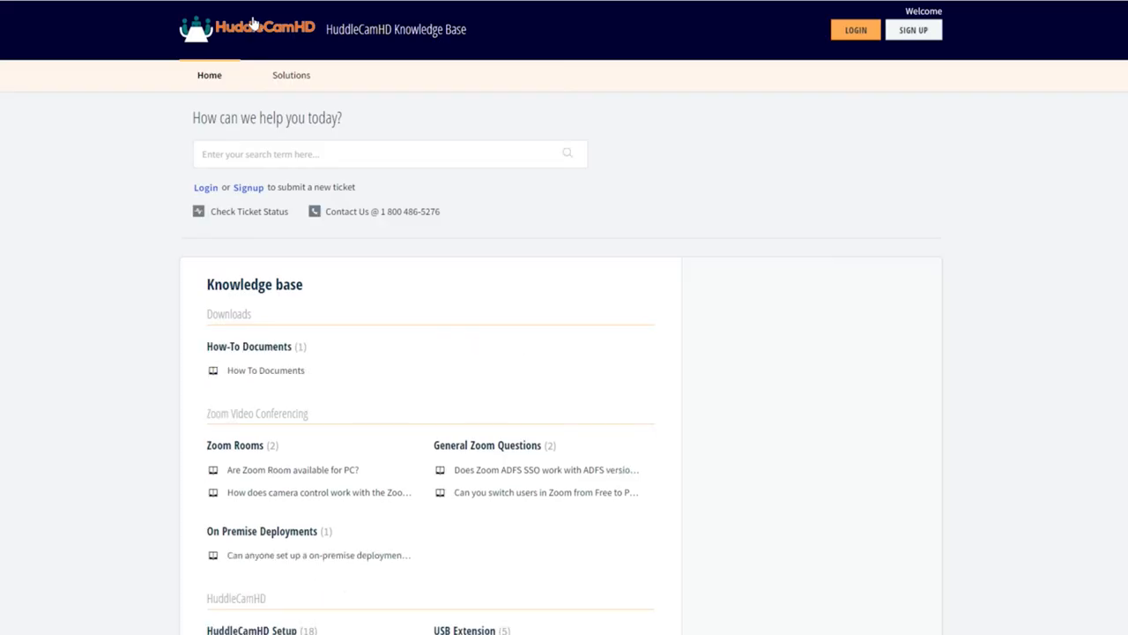
mouse_move(253, 25)
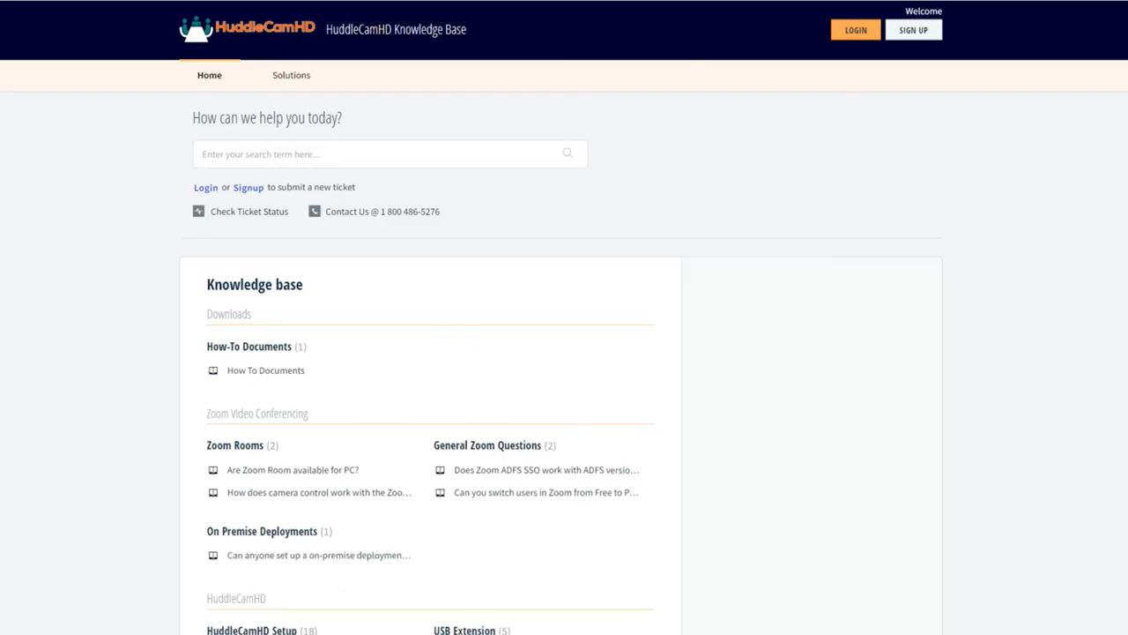